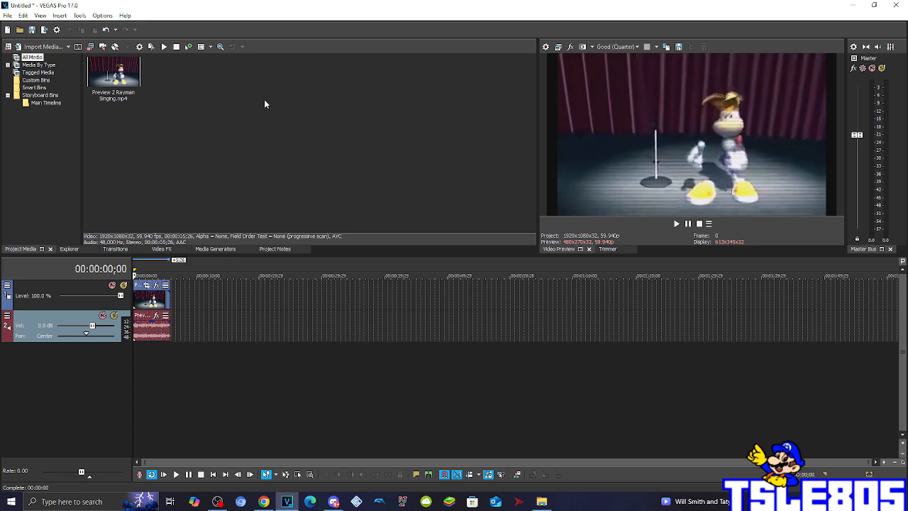
Step: Apply a LAB Adjust effect inverting luminosity to the Rayman clip
click(114, 76)
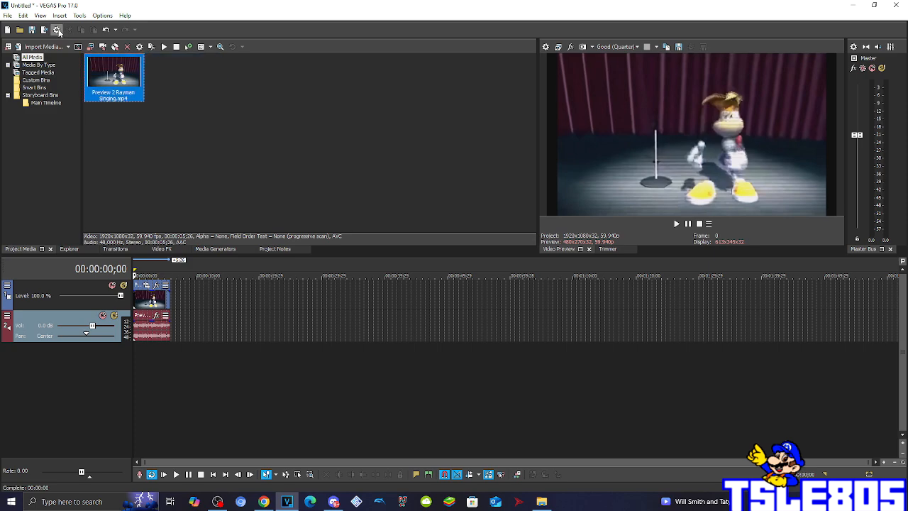
mouse_move(57, 29)
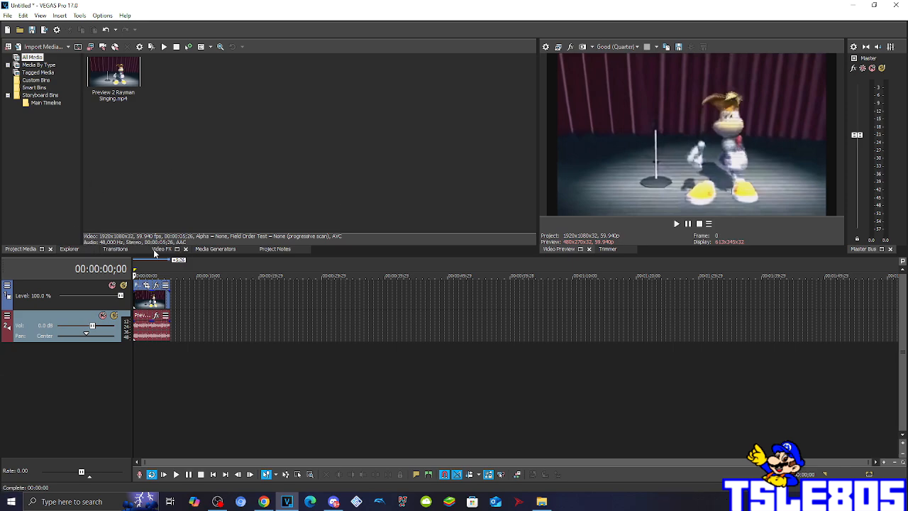
click(162, 249)
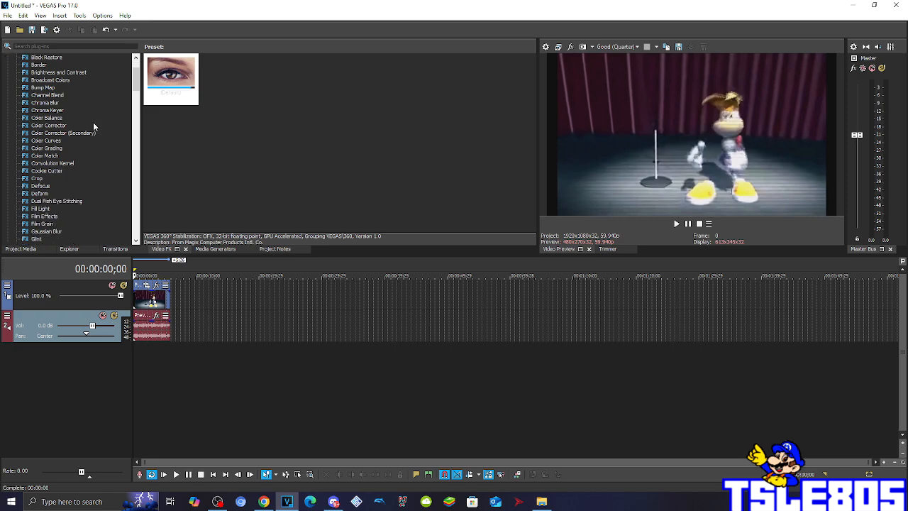
scroll(down, 3)
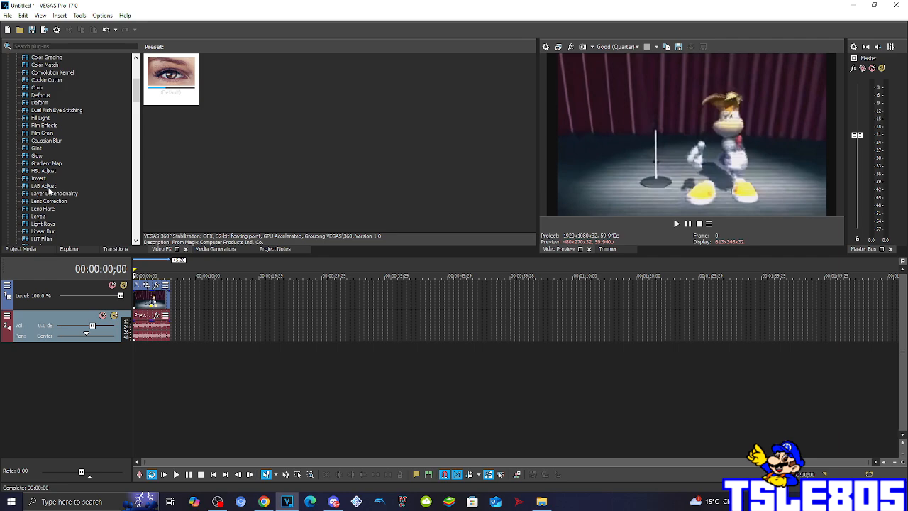
click(44, 186)
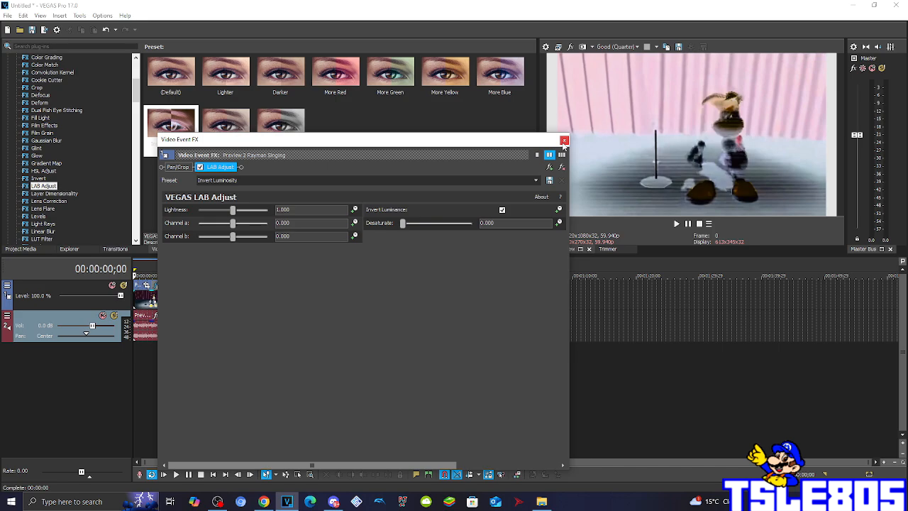
click(564, 139)
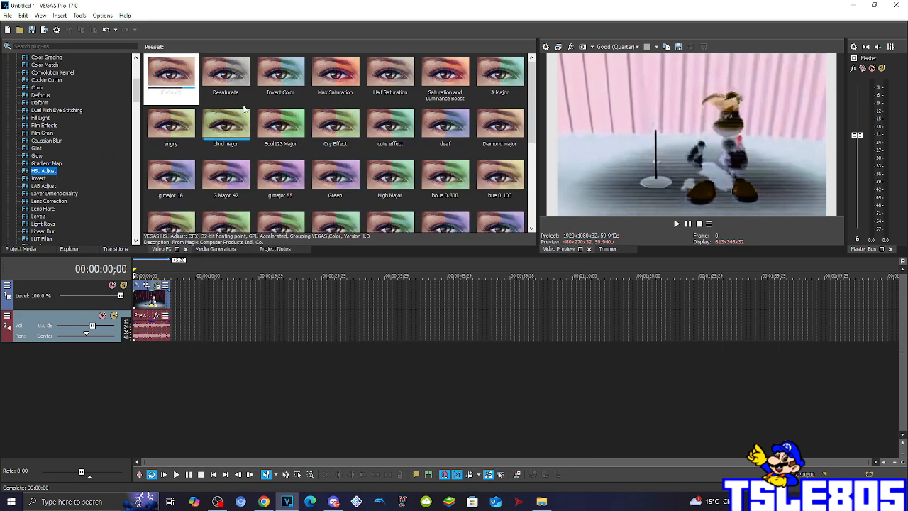
Step: Add HSL Adjust with the Invert Color preset on top of it
click(281, 71)
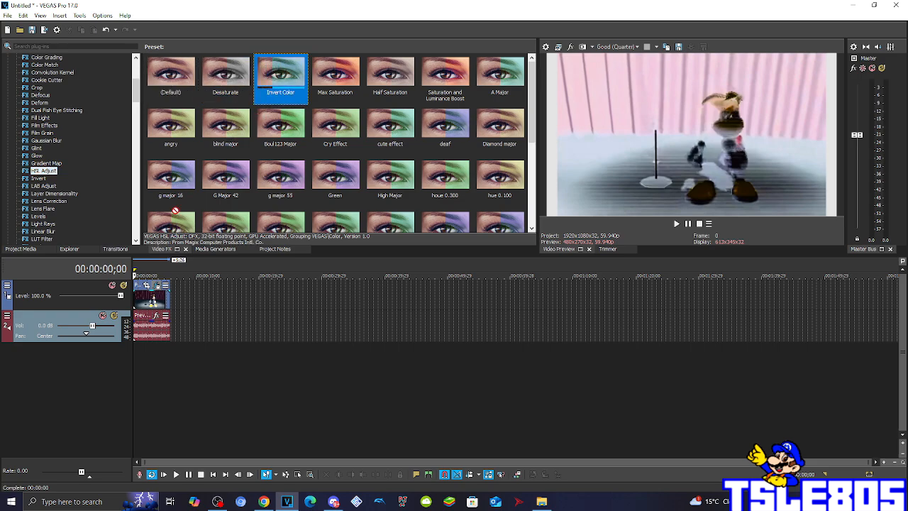
double_click(280, 71)
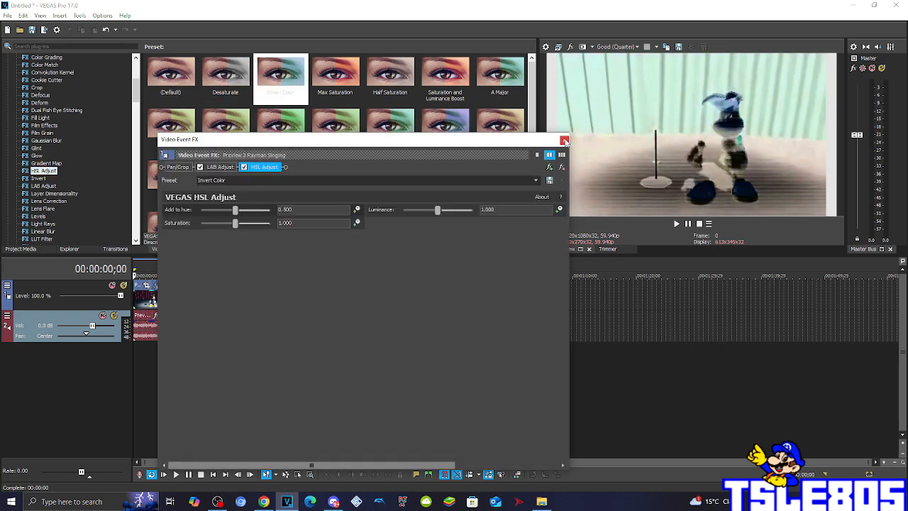
click(565, 139)
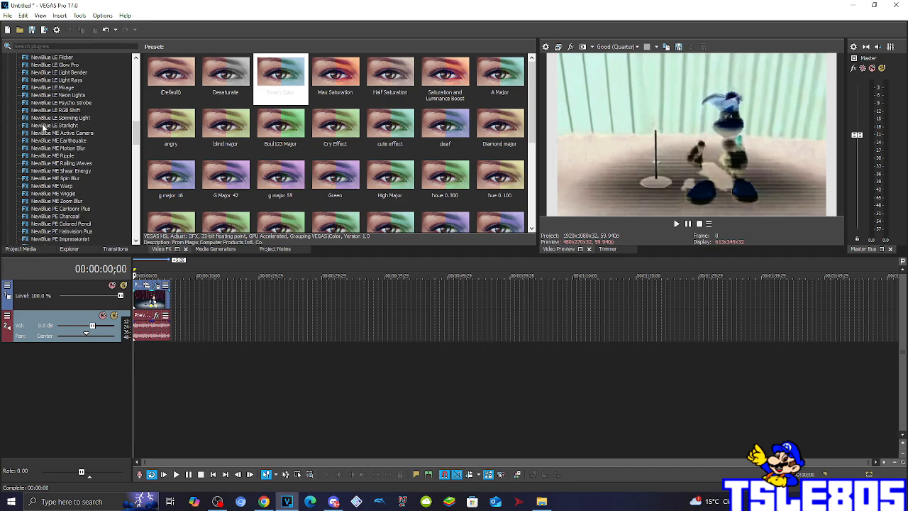
Step: Apply the Wave effect's Sad Effect preset to the Rayman event
scroll(down, 3)
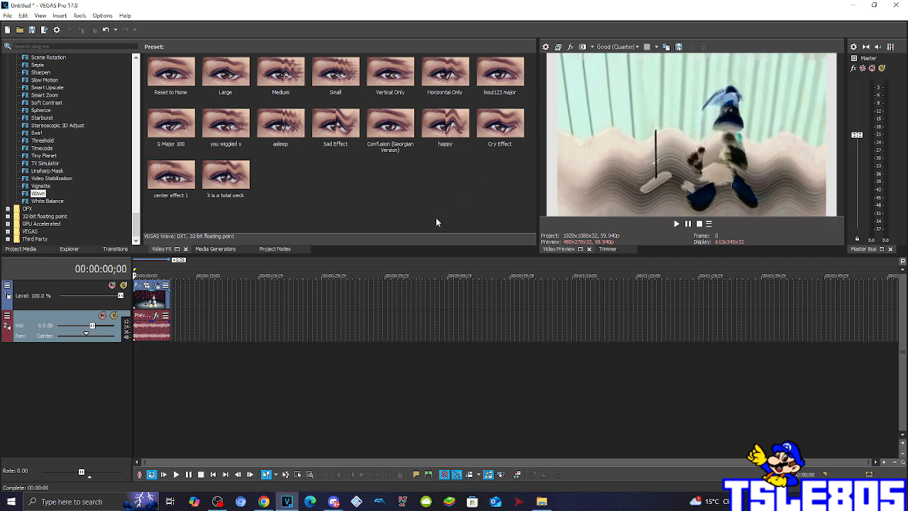
click(335, 123)
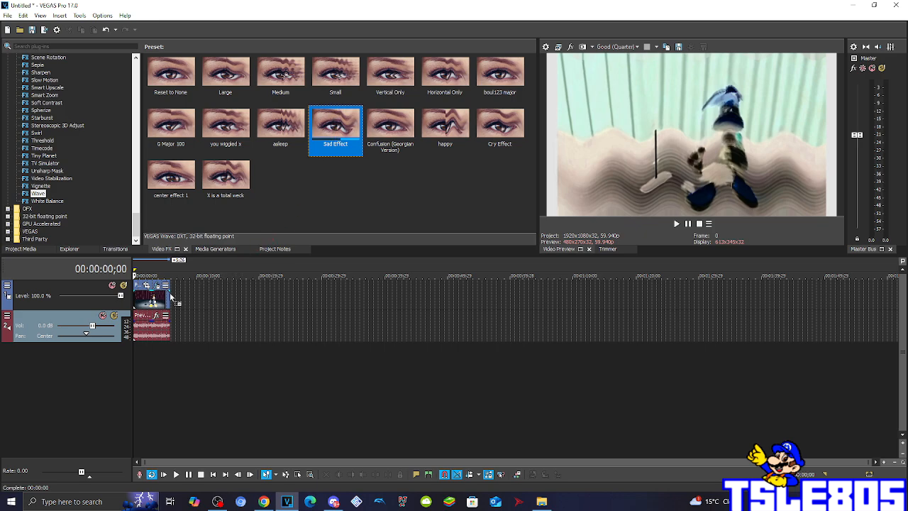
double_click(335, 128)
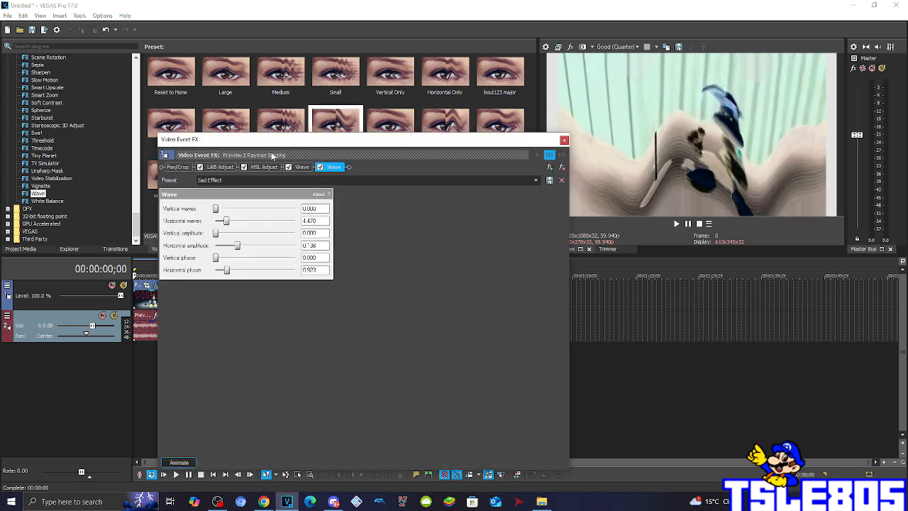
Step: Tune the Wave to 4.300 horizontal waves and phase 1, saving preset 'g major'
click(289, 166)
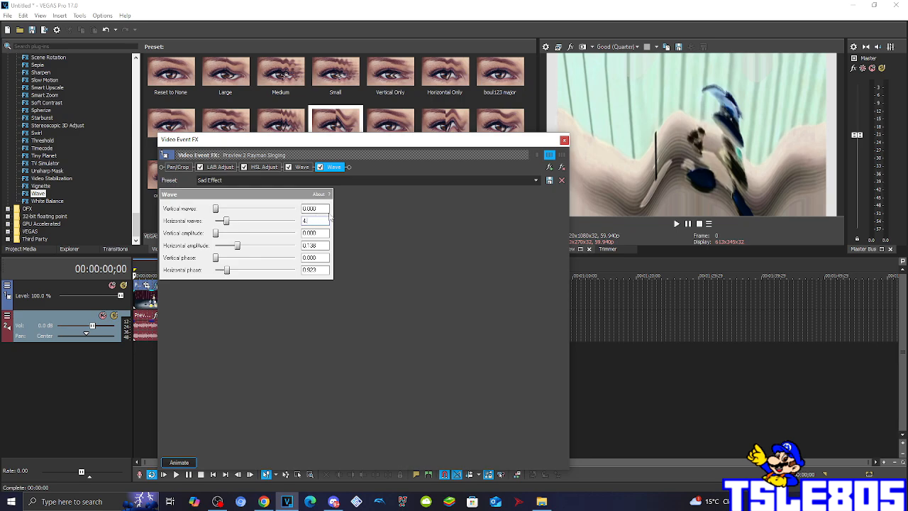
text(4.300)
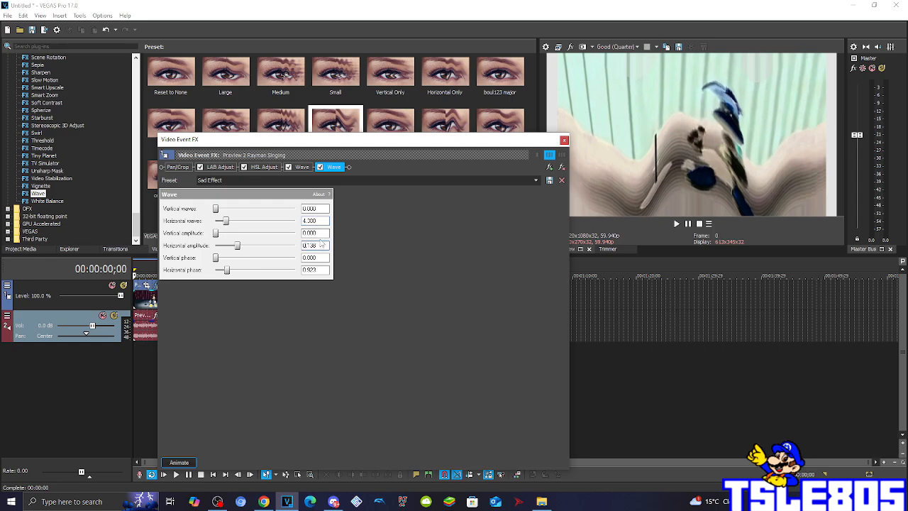
click(314, 244)
text(0.143)
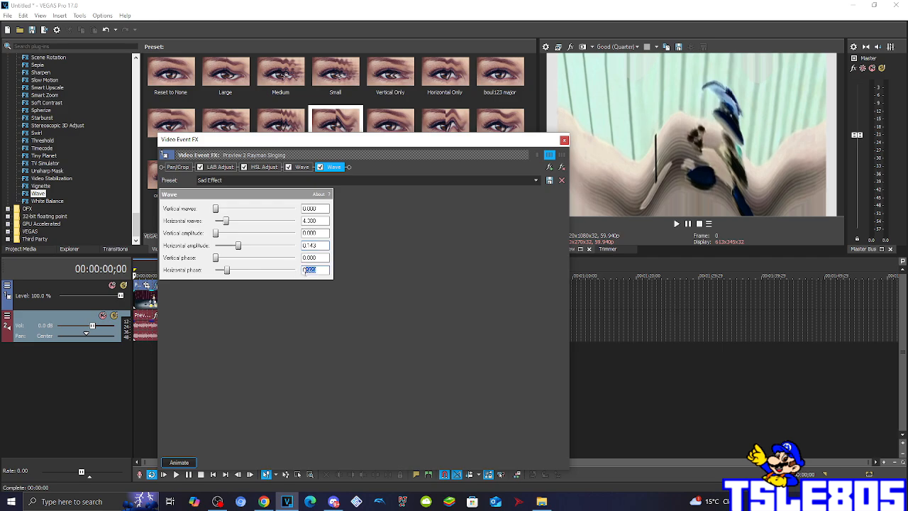
text(1.000)
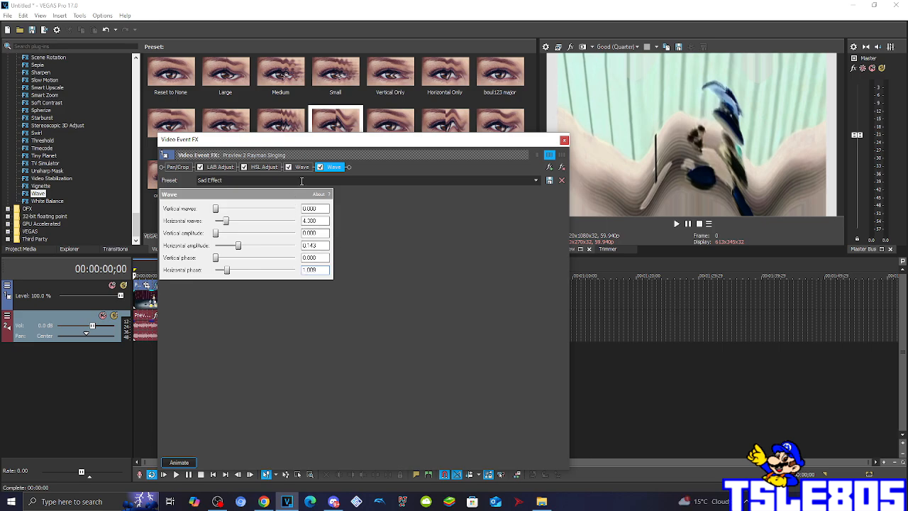
text(g major)
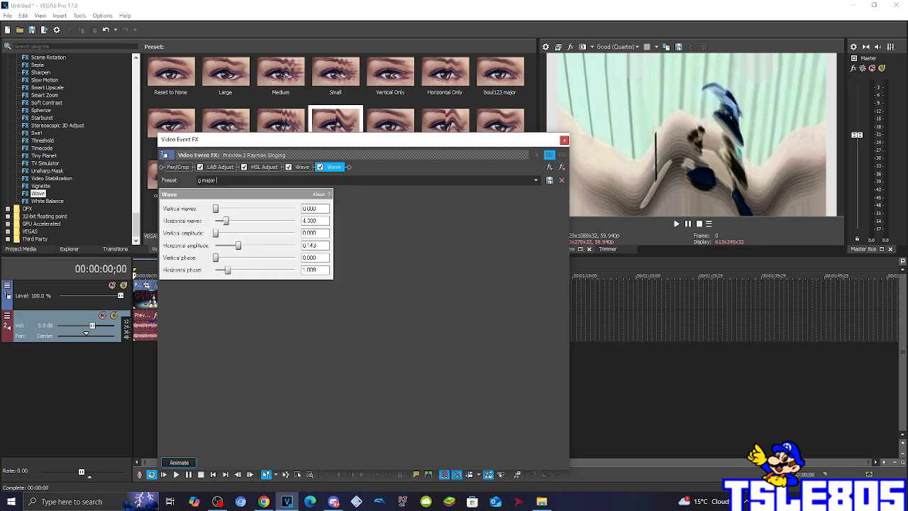
click(550, 180)
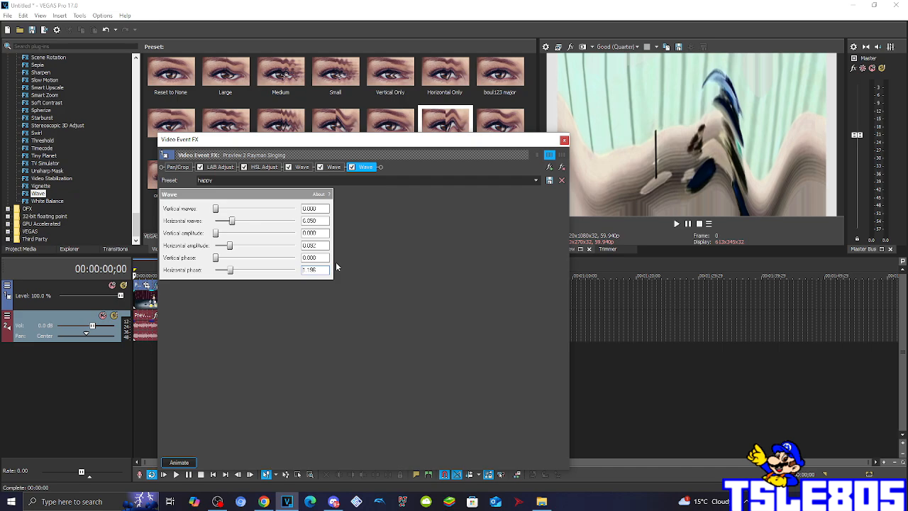
Step: Set the second Wave's phase and name its preset 'g major -2 second wave'
triple_click(315, 269)
text(g major )
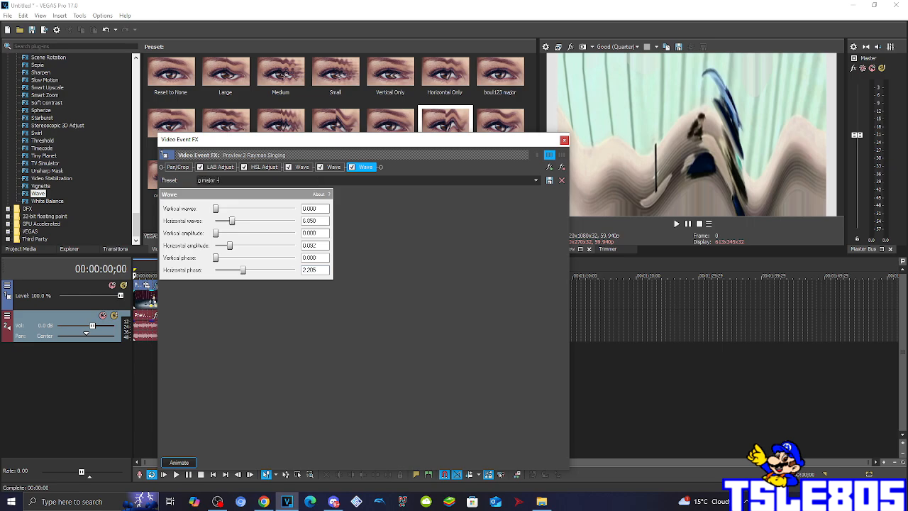
text(-2 second wave)
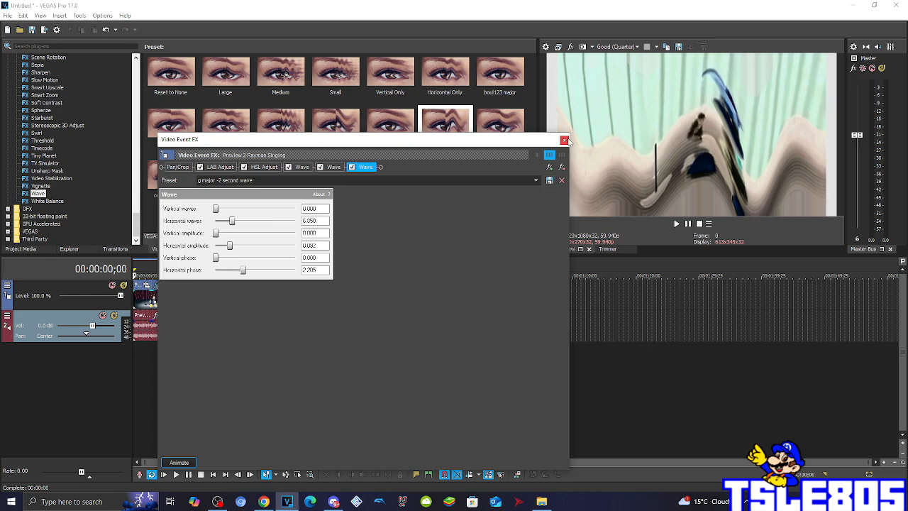
click(564, 140)
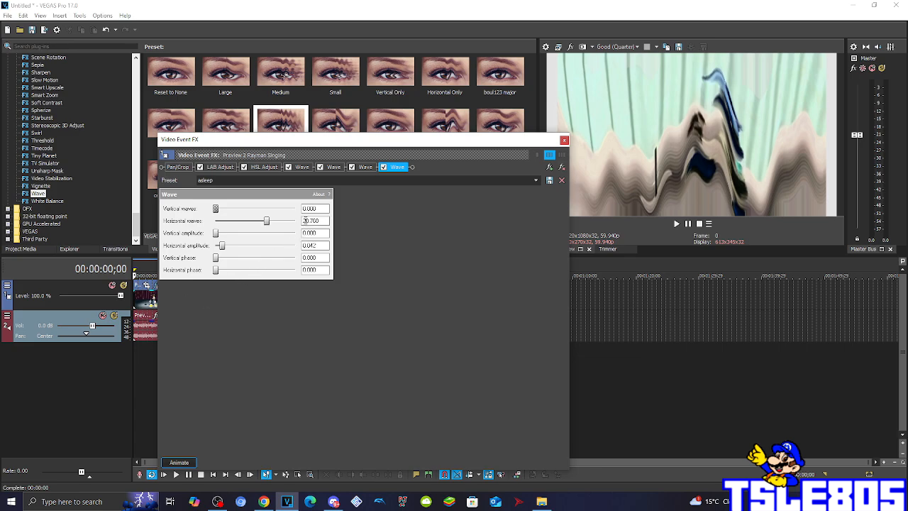
Step: Edit the asleep Wave's horizontal waves and rename its preset for the third wave
click(315, 220)
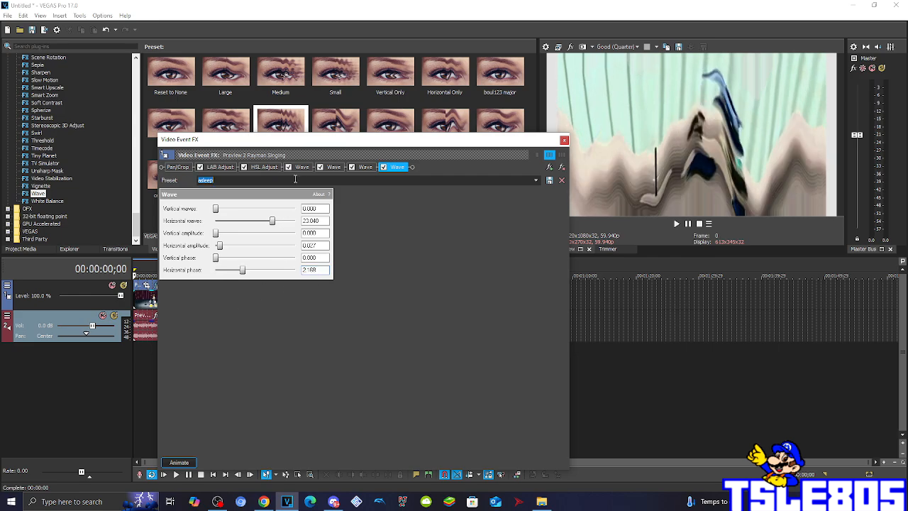
text(g mal)
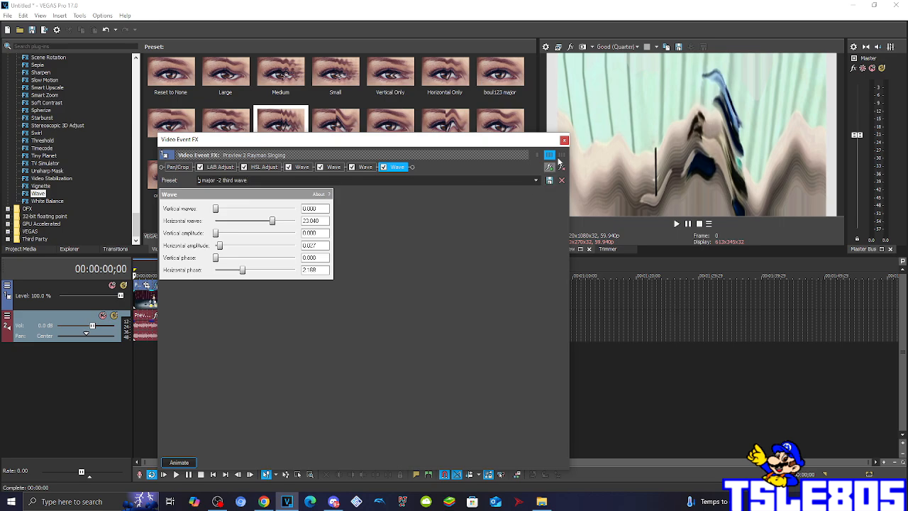
Step: Stretch the Rayman audio event using élastique Pro time-stretching to a longer length
click(564, 140)
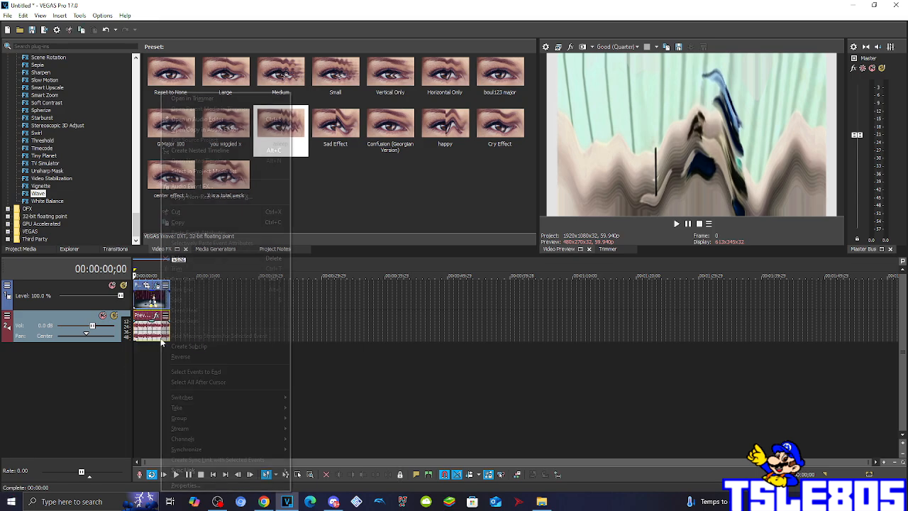
click(185, 485)
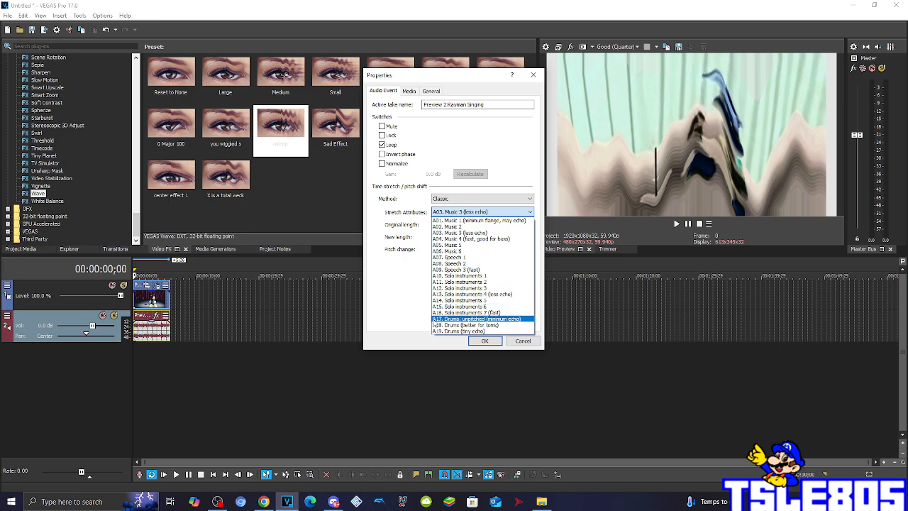
click(478, 319)
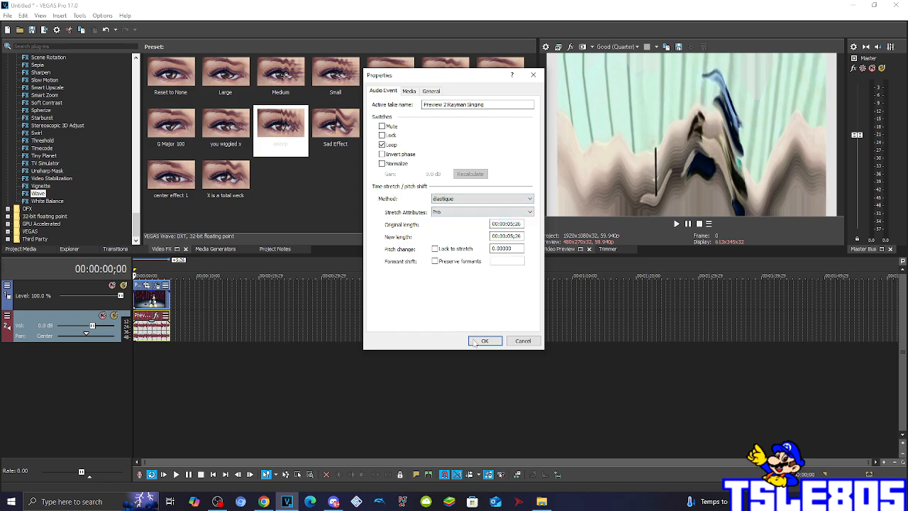
click(484, 340)
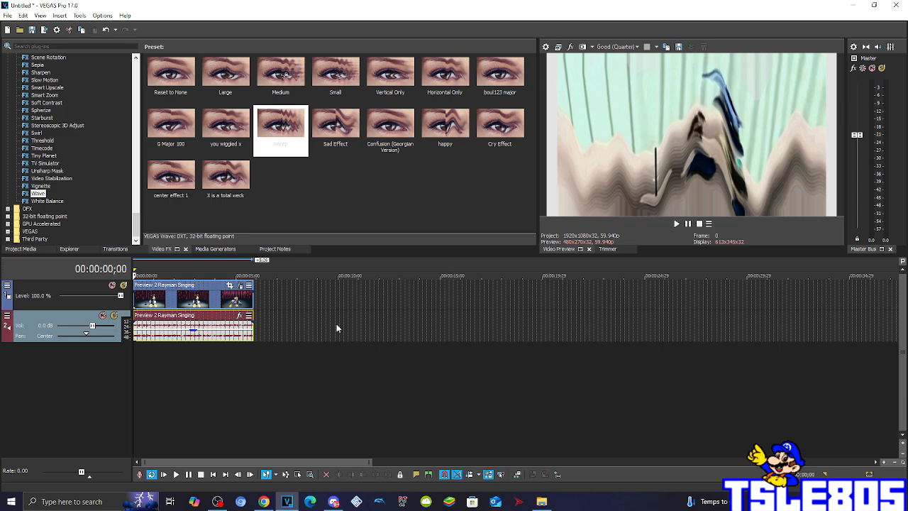
mouse_move(290, 333)
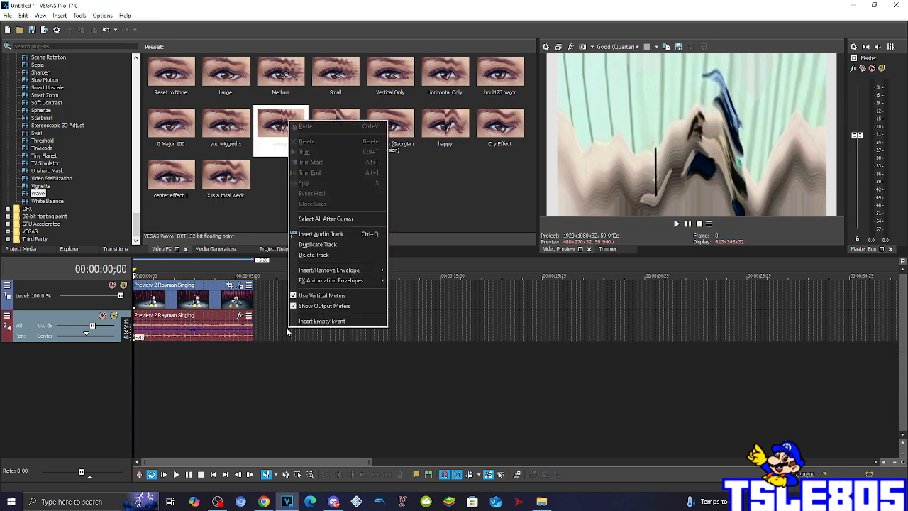
Step: Duplicate the stretched Rayman audio track so two copies sit under the video
click(321, 234)
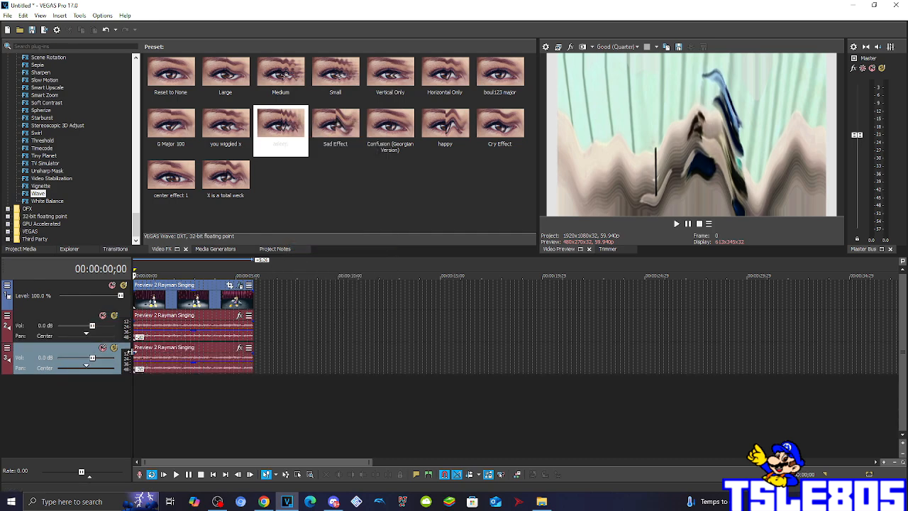